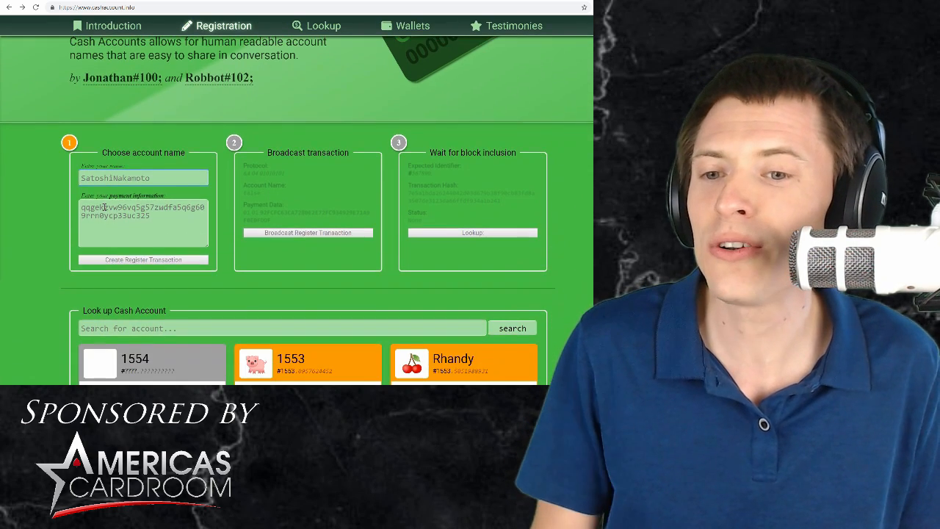
Enter TestMan as the account name for the new registration.
type("TestMan")
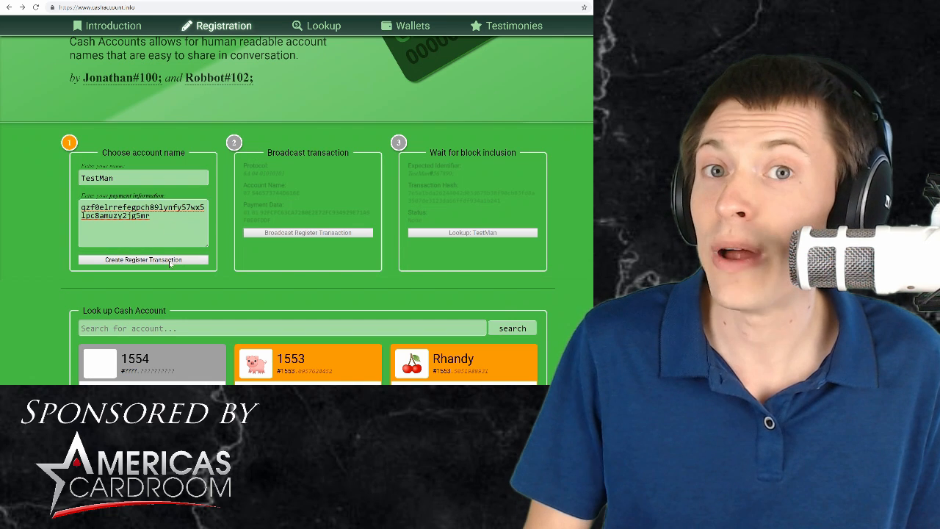
Generate the TestMan registration transaction and broadcast it to the network.
left_click(143, 260)
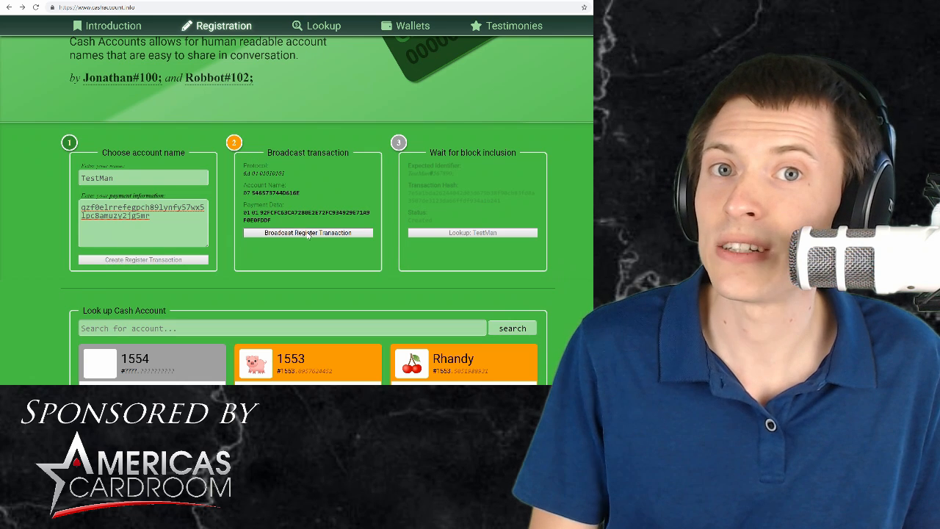
left_click(308, 233)
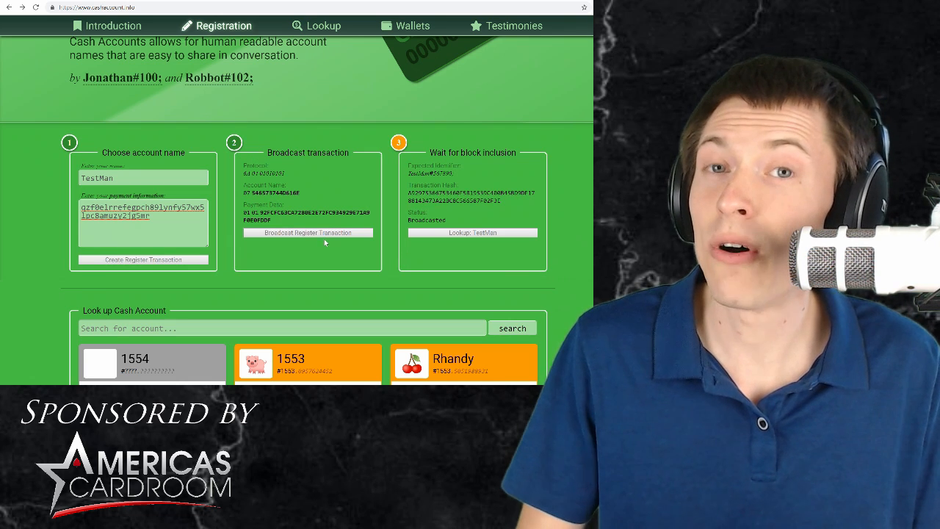
scroll("down", 3)
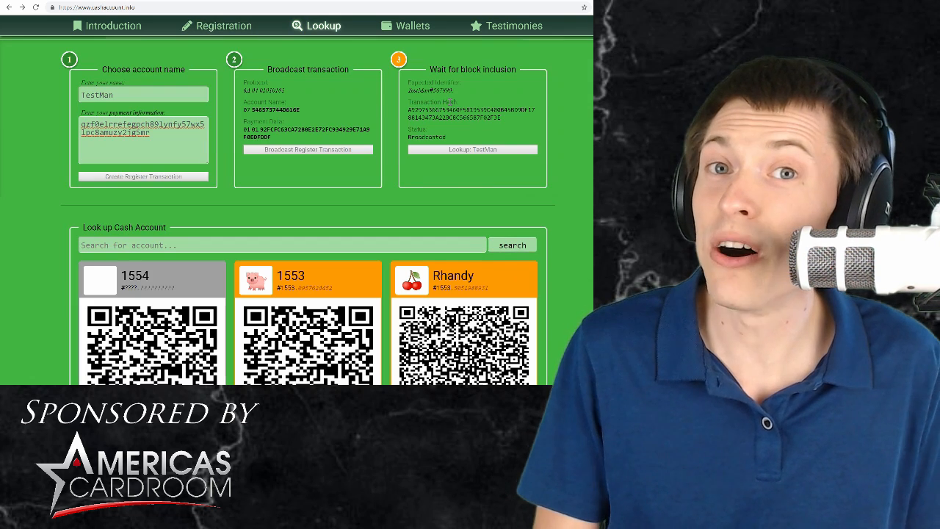
Search the Cash Account lookup for 'TestMan' to display its QR account card.
scroll("down", 3)
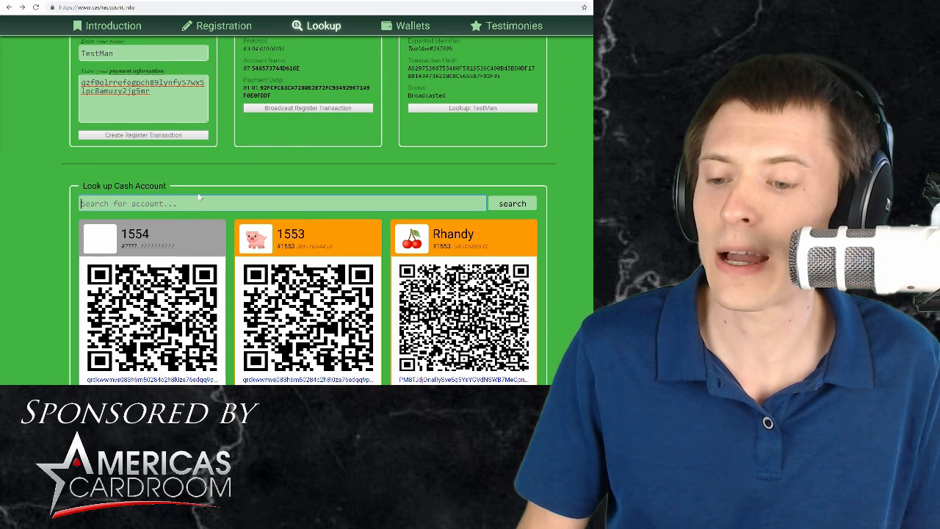
type("TestMan")
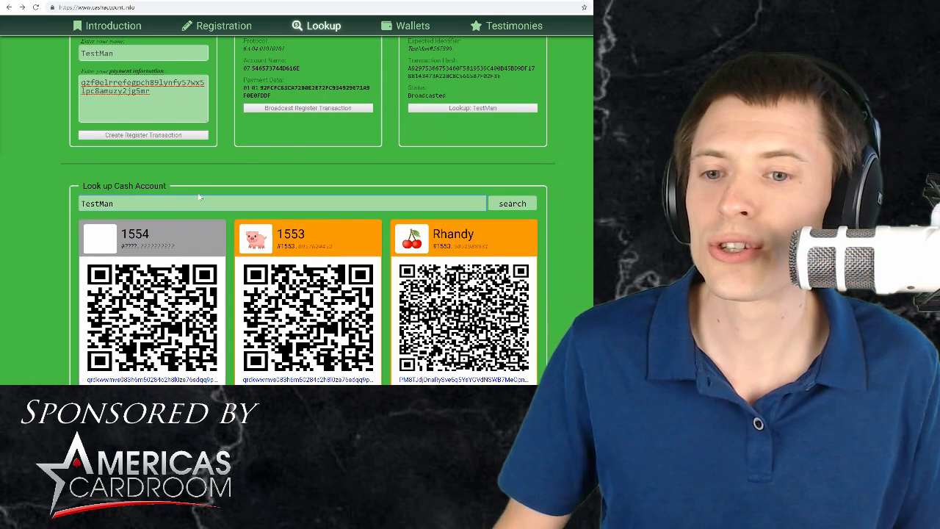
left_click(512, 203)
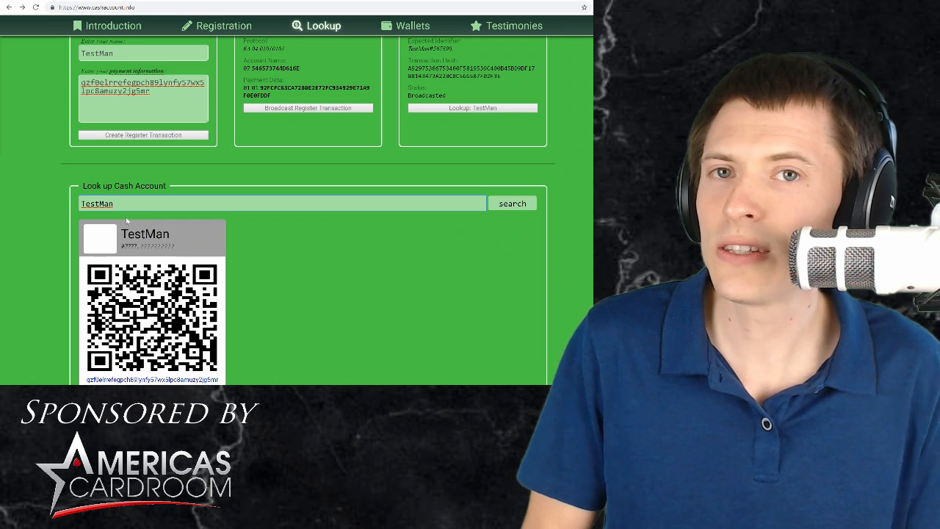
Look up 'Chronos' to show its #155 card, then view the wallet support listing.
type("Chronos")
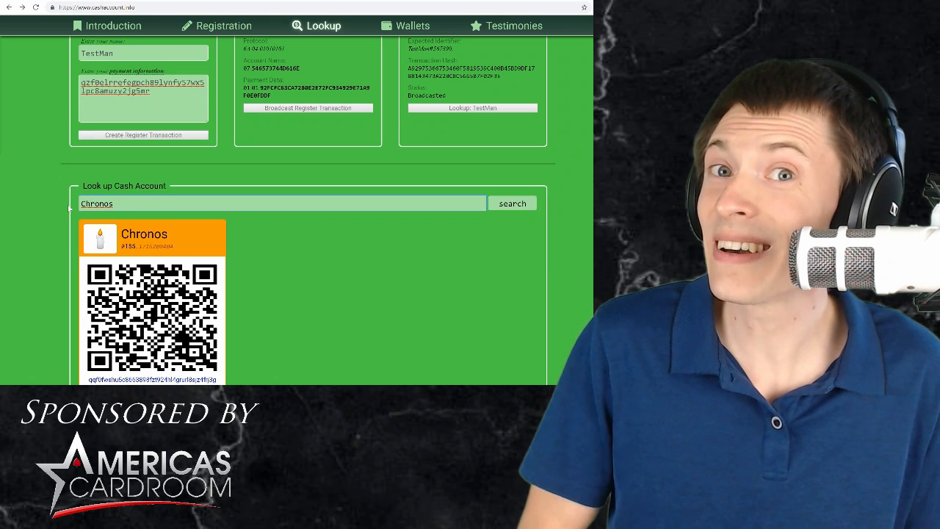
scroll("down", 3)
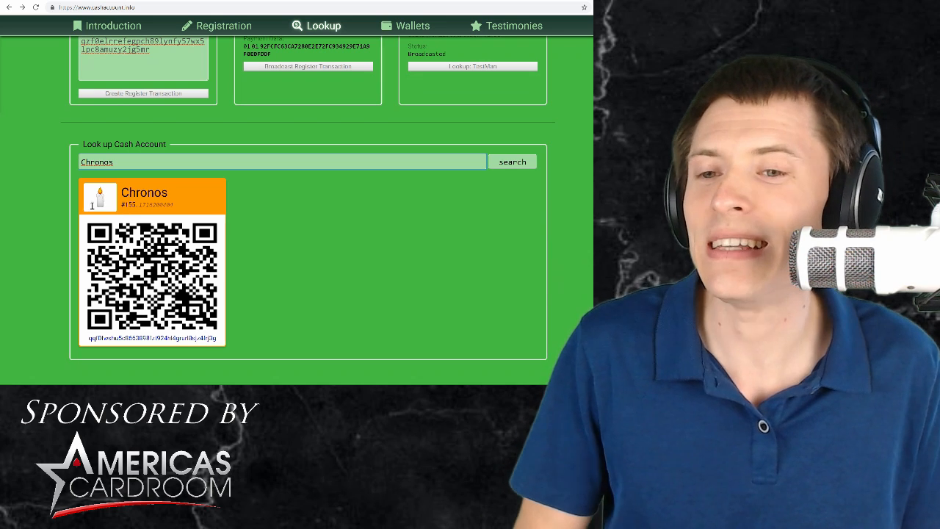
scroll("down", 3)
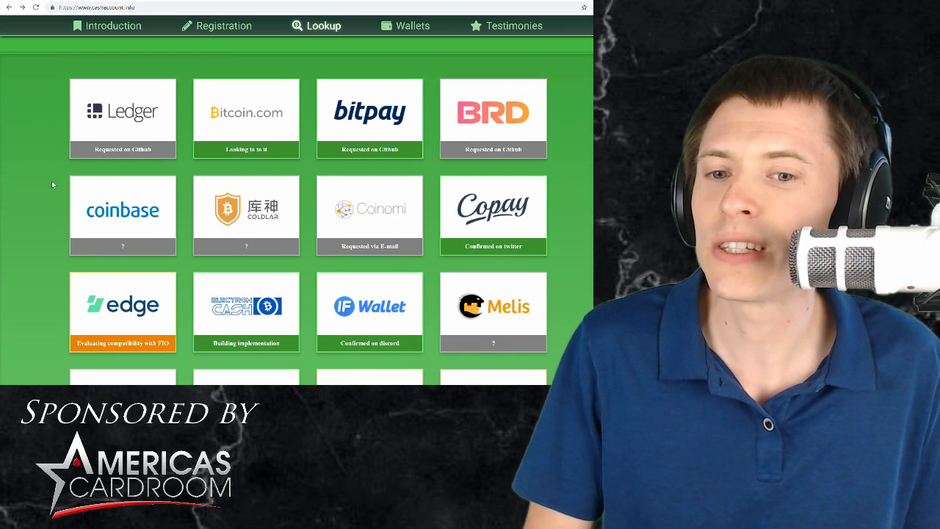
scroll("down", 3)
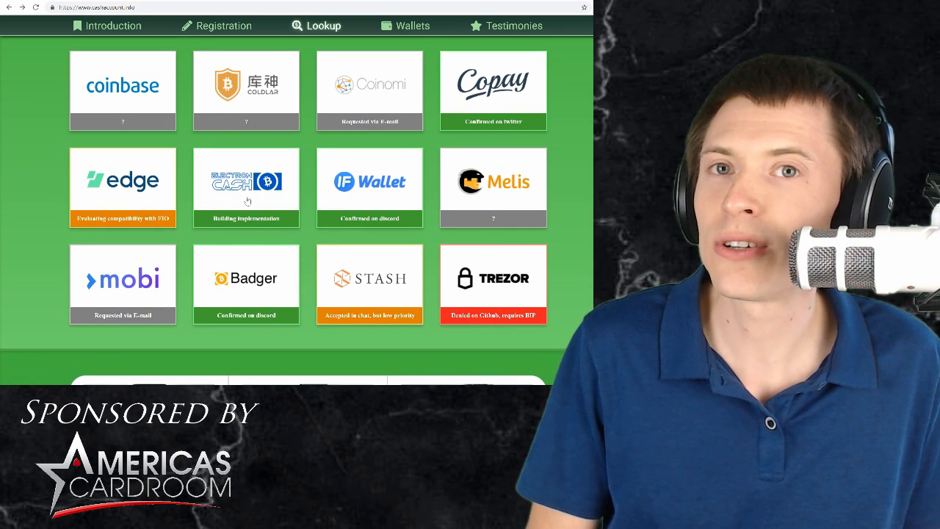
mouse_move(285, 223)
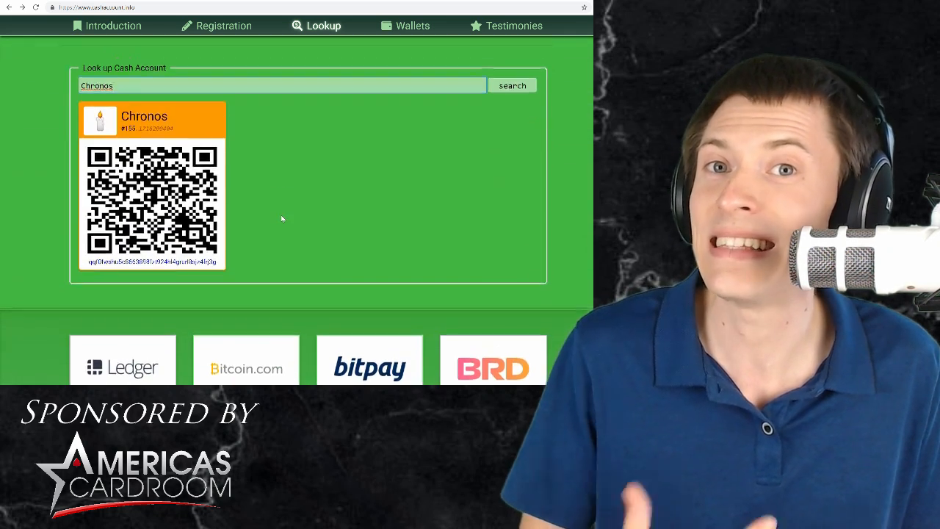
scroll("down", 3)
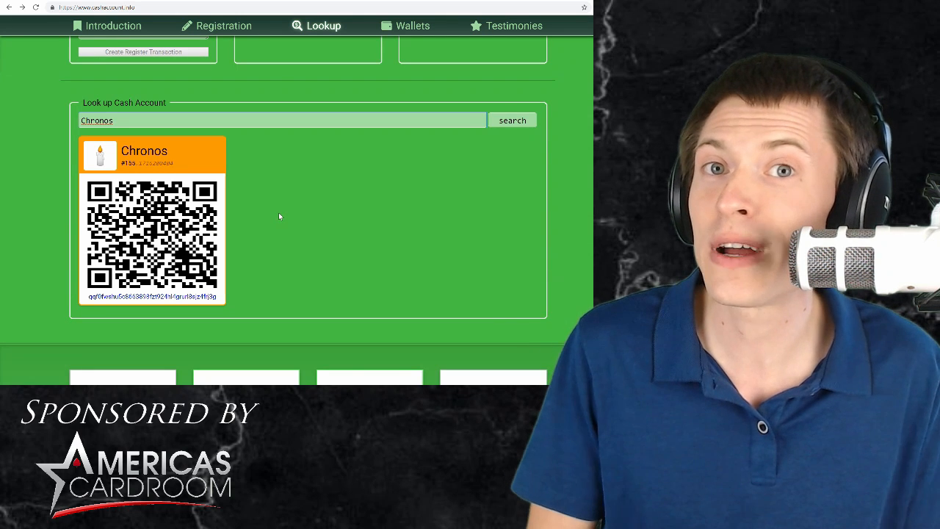